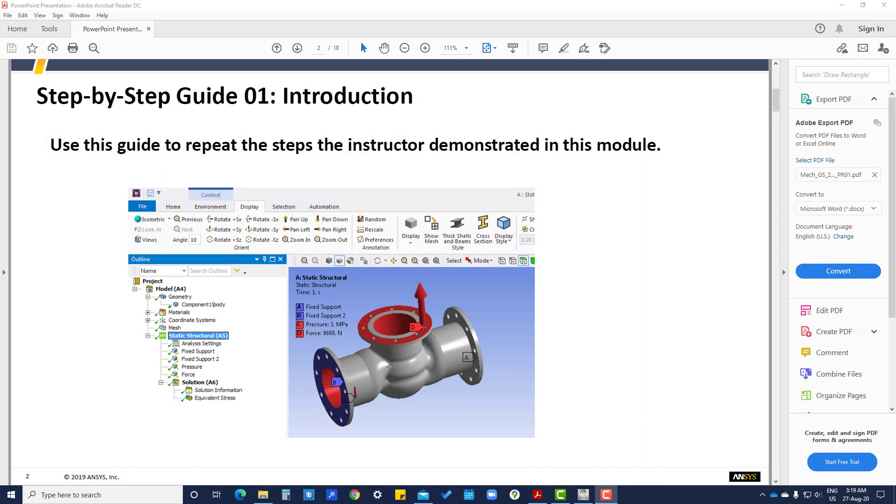
mouse_move(373, 388)
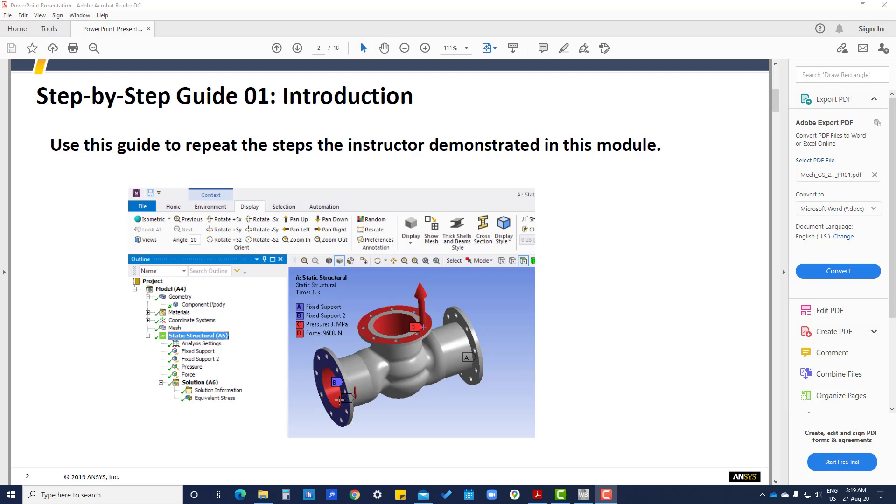
mouse_move(367, 393)
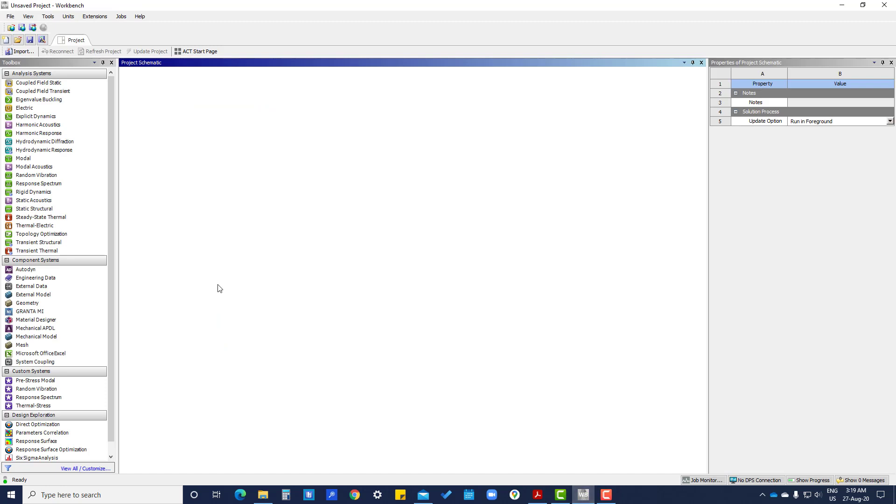
mouse_move(34, 208)
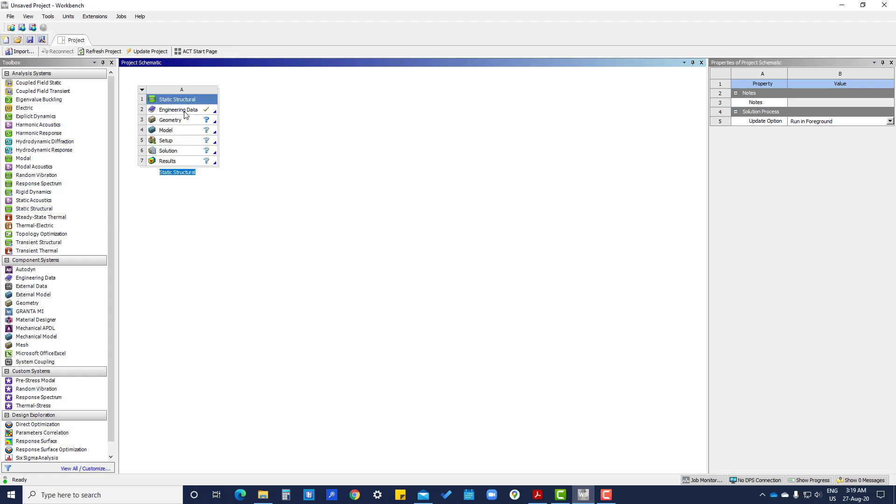
Step: Open the Static Structural system's Engineering Data showing Structural Steel
double_click(178, 111)
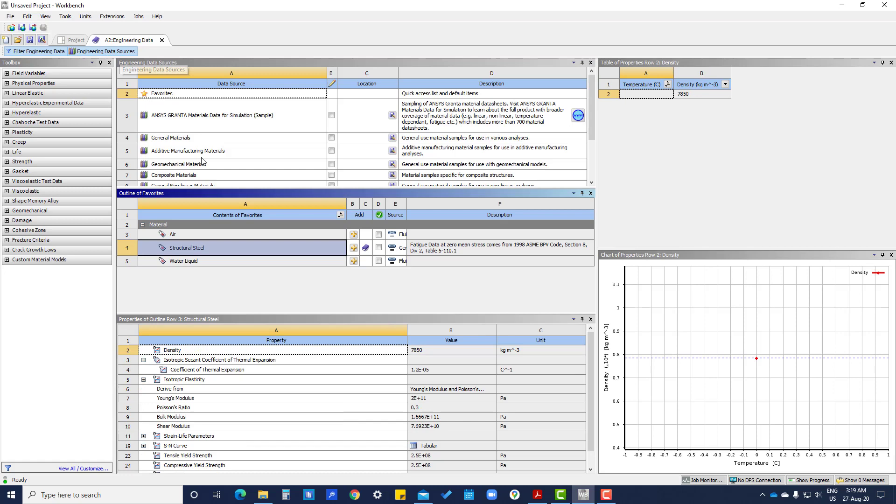
Step: Return from Engineering Data to the project schematic
click(170, 137)
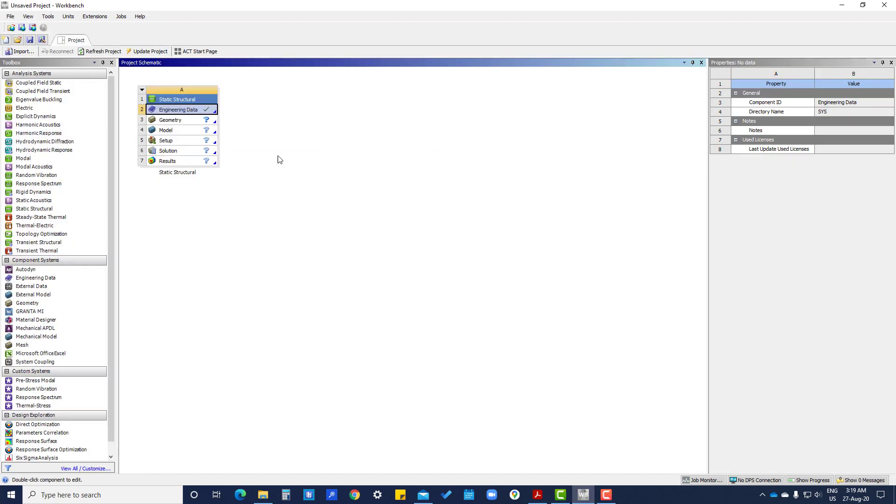
Step: Import valve_body_demo.scdoc as the geometry of the Static Structural system
click(170, 120)
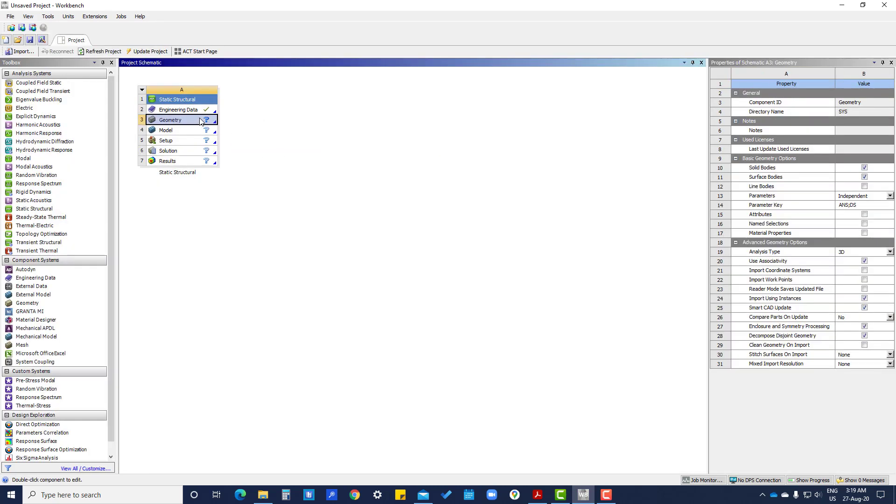
right_click(170, 119)
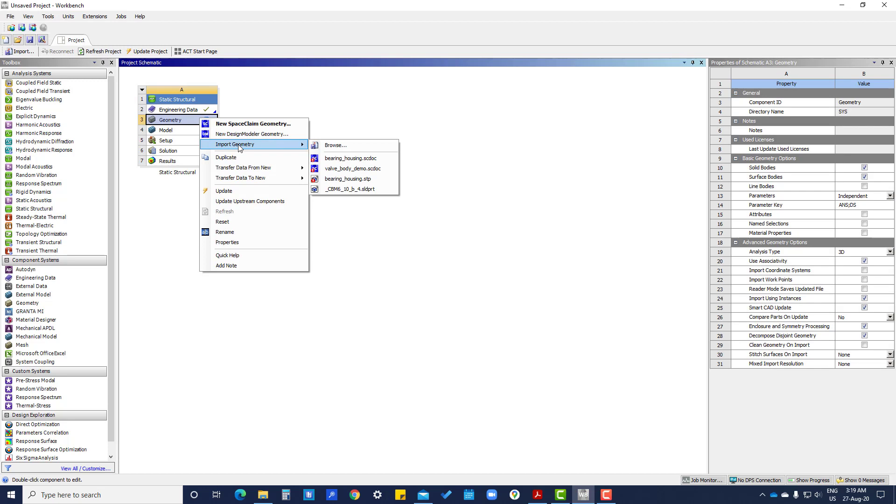
mouse_move(262, 147)
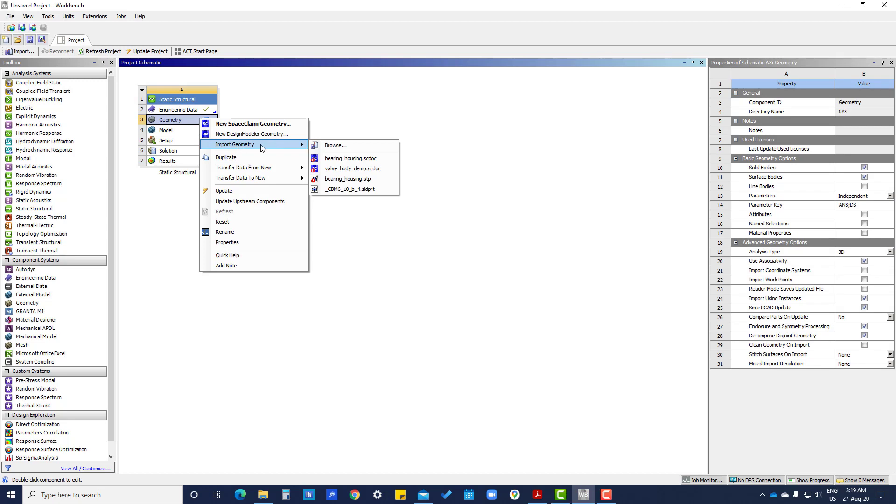
click(334, 144)
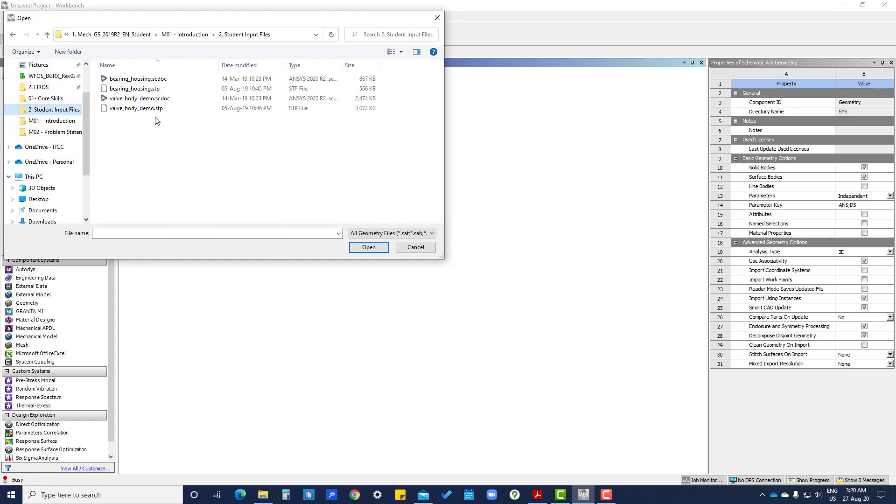
click(139, 98)
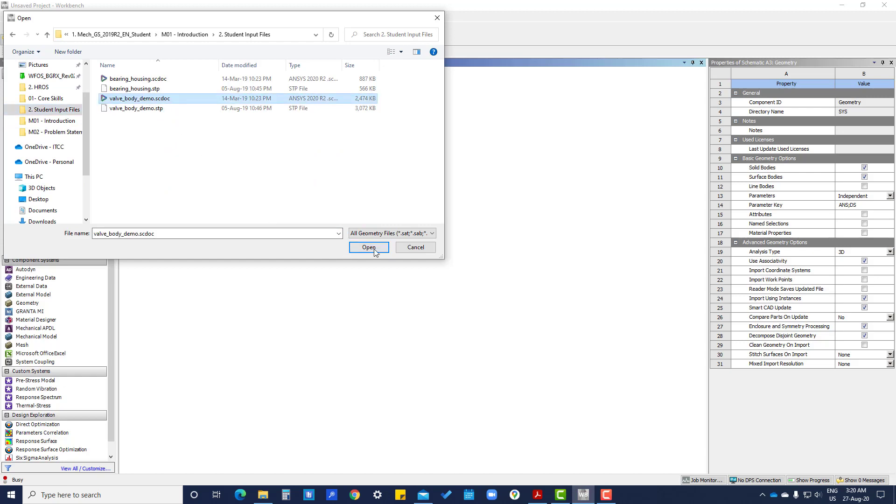
click(369, 247)
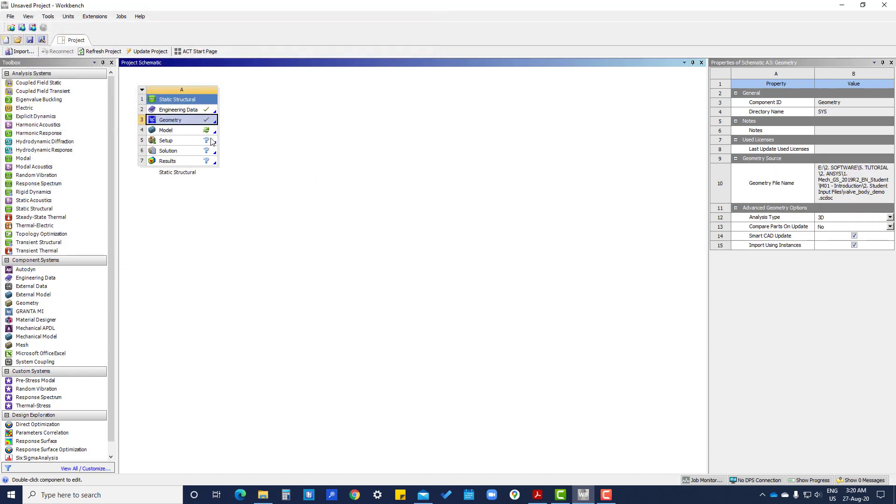
click(166, 130)
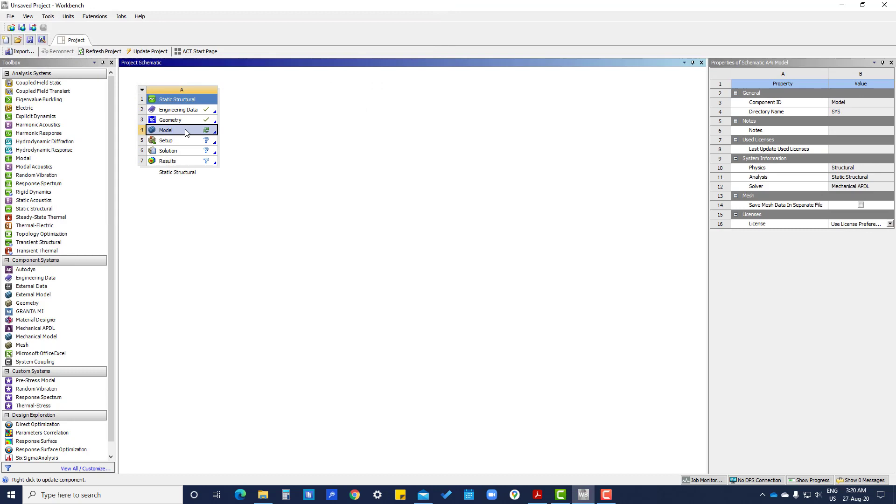
Step: Launch Mechanical from the Model cell and tilt the valve body into view
double_click(166, 129)
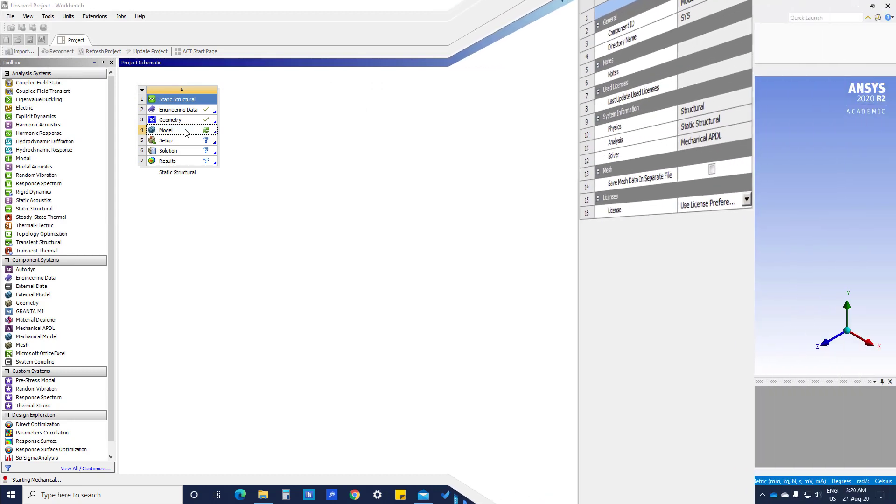
double_click(166, 130)
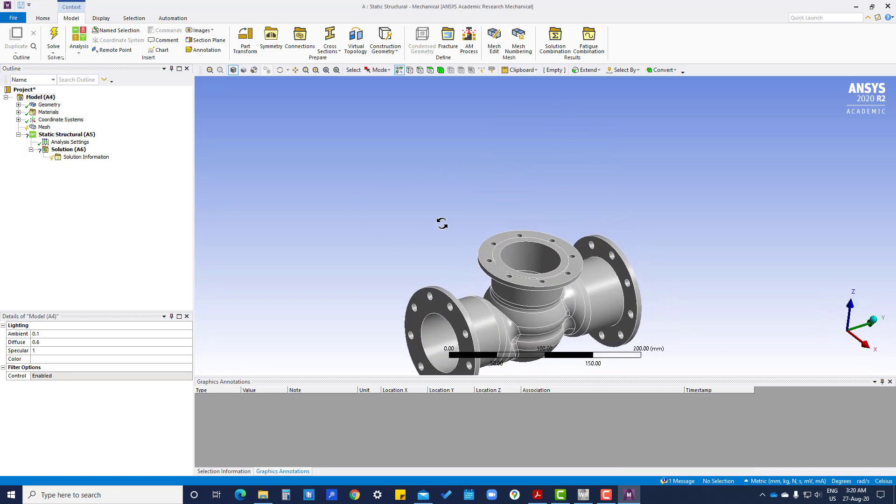
drag(442, 223, 442, 189)
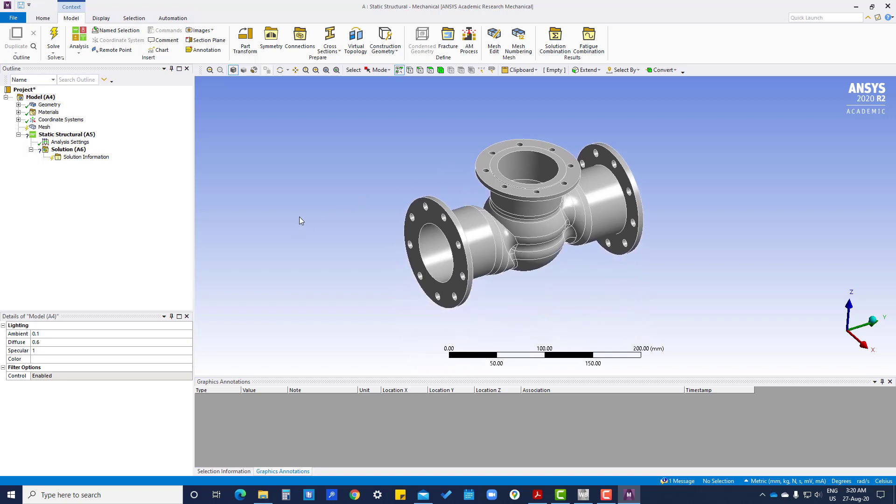
Step: Assign Gray Cast Iron to Component1\body and expand the Materials list
click(18, 104)
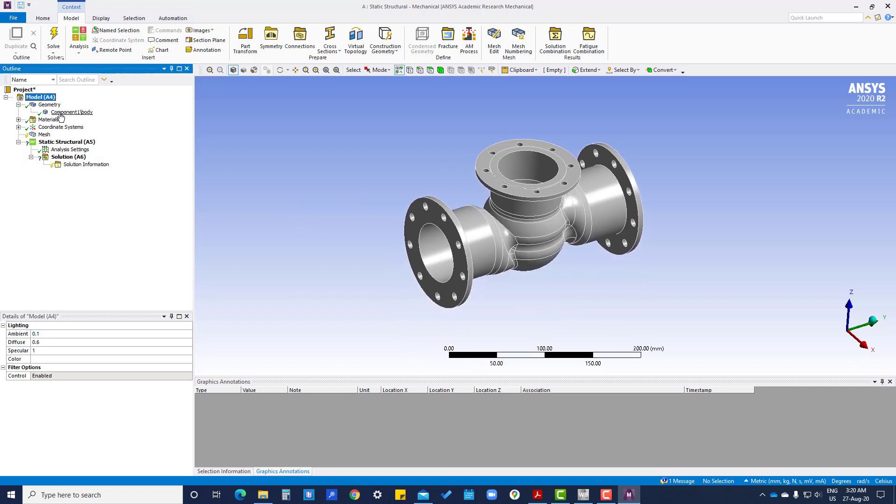
click(72, 111)
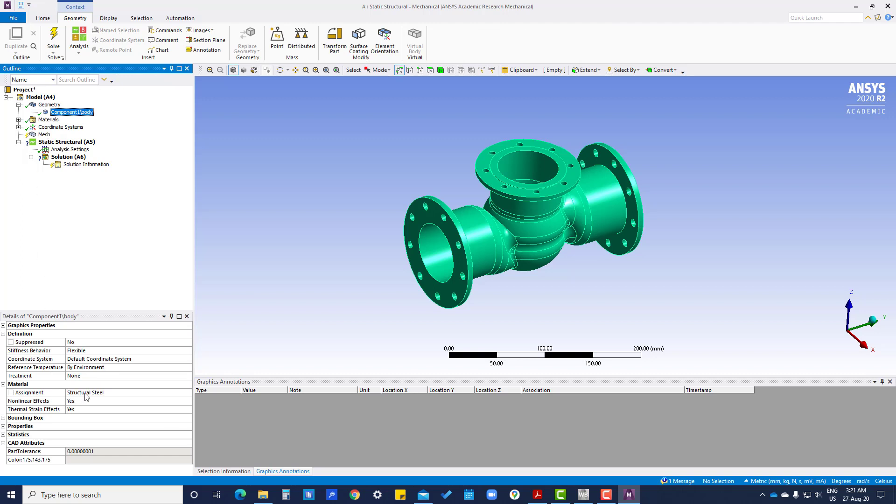
click(188, 393)
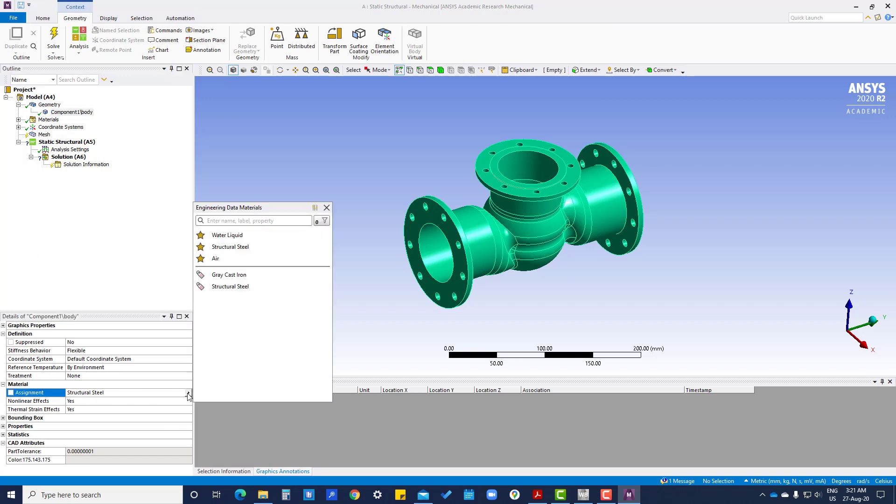
click(229, 275)
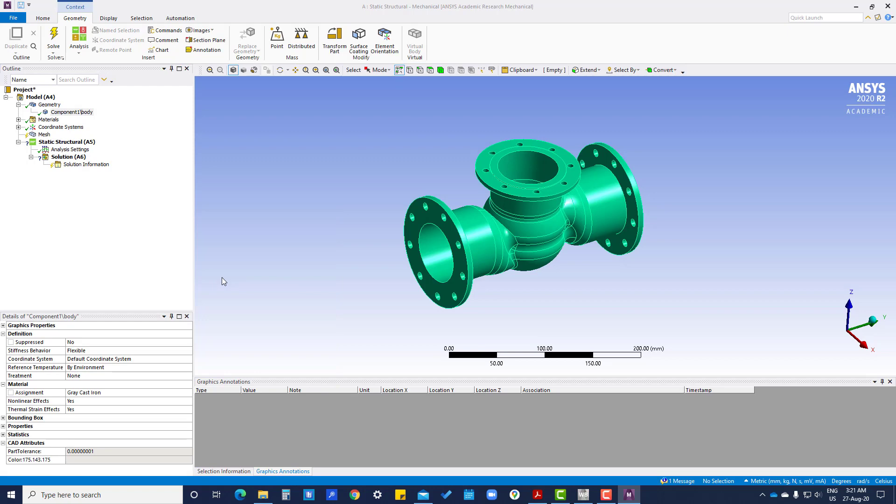
click(19, 119)
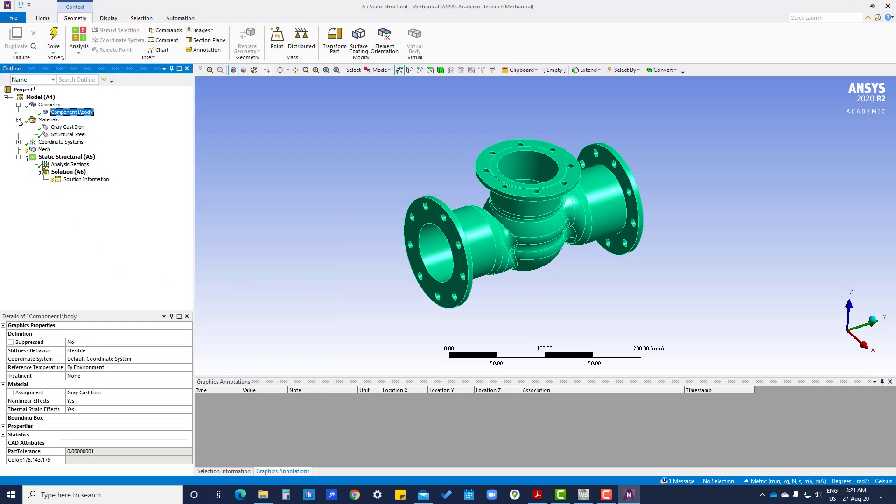
Step: Review Gray Cast Iron's properties, then return to Component1\body showing its assignment
click(49, 120)
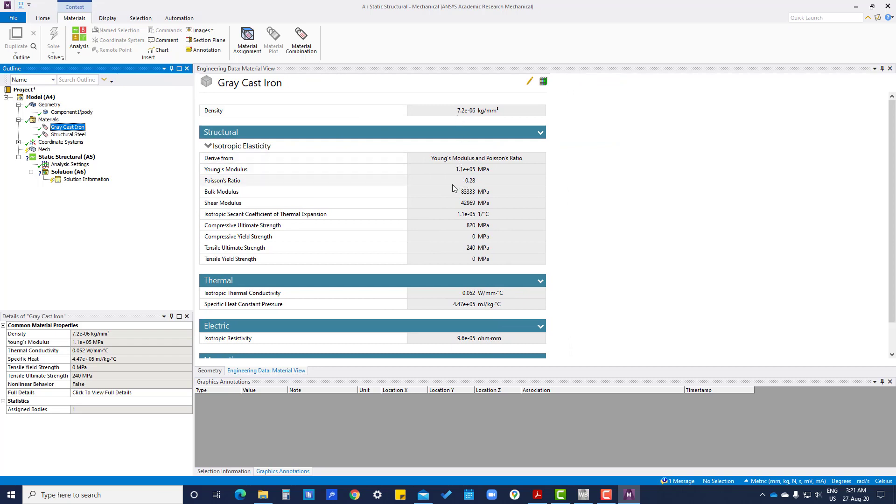
mouse_move(464, 213)
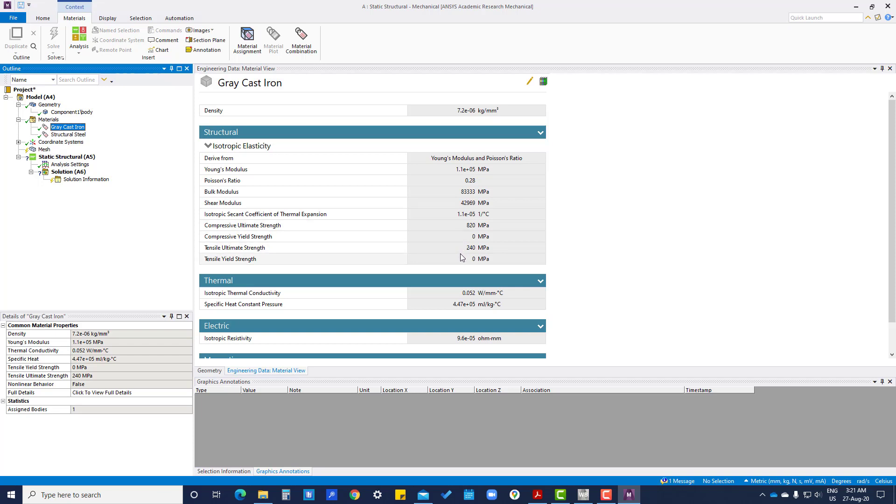
mouse_move(454, 293)
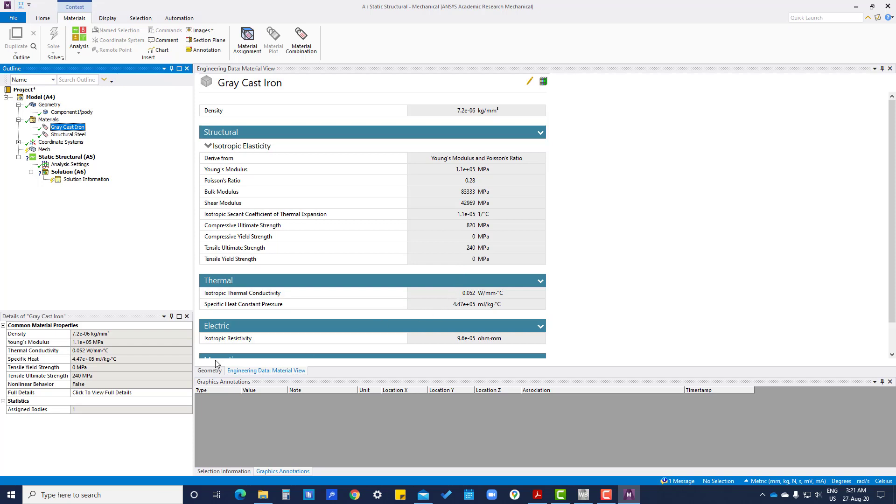
mouse_move(99, 247)
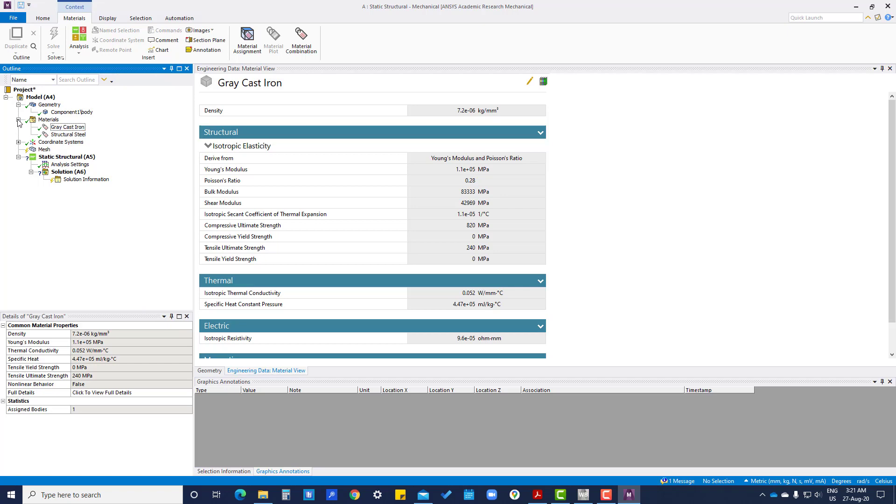
click(73, 112)
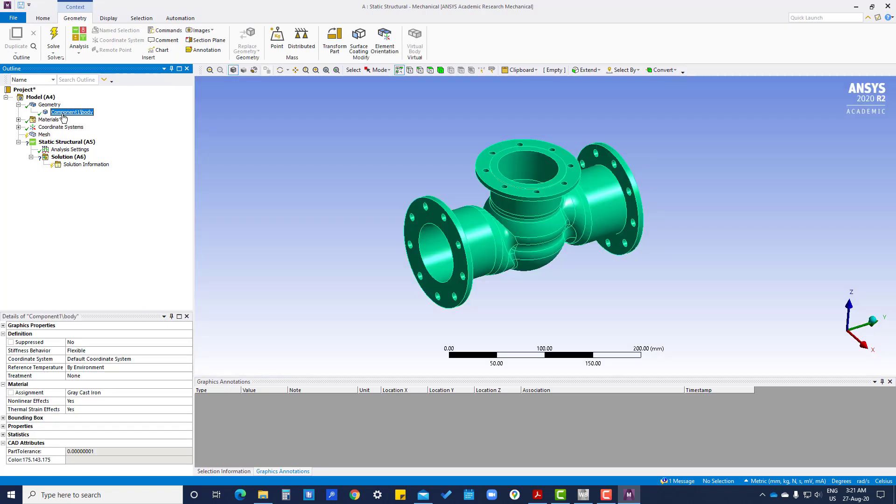
Step: Generate the default mesh over the valve body
right_click(44, 135)
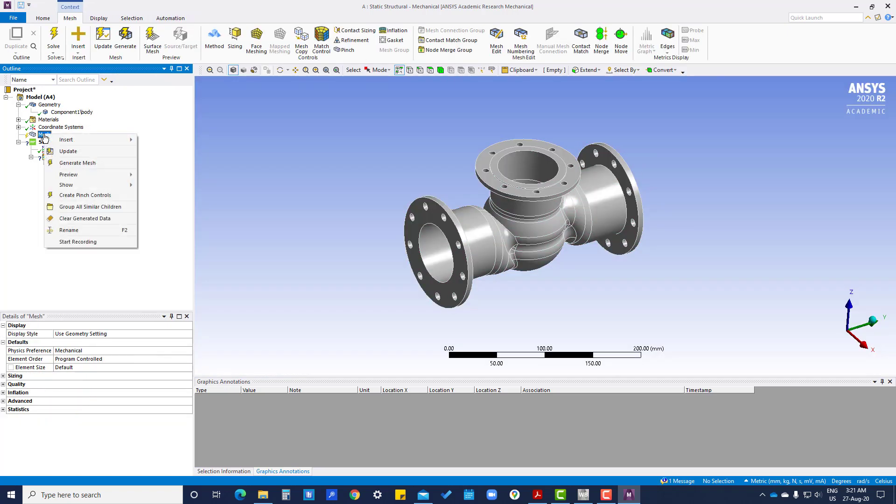
click(78, 163)
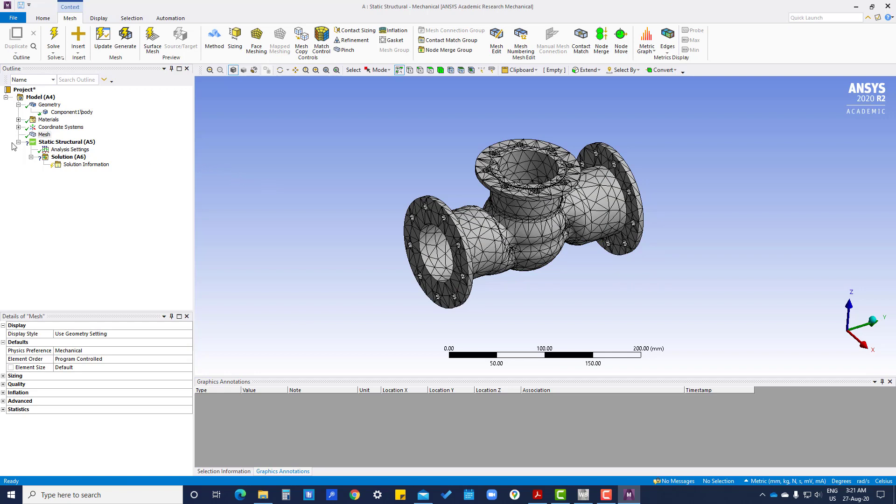
click(44, 134)
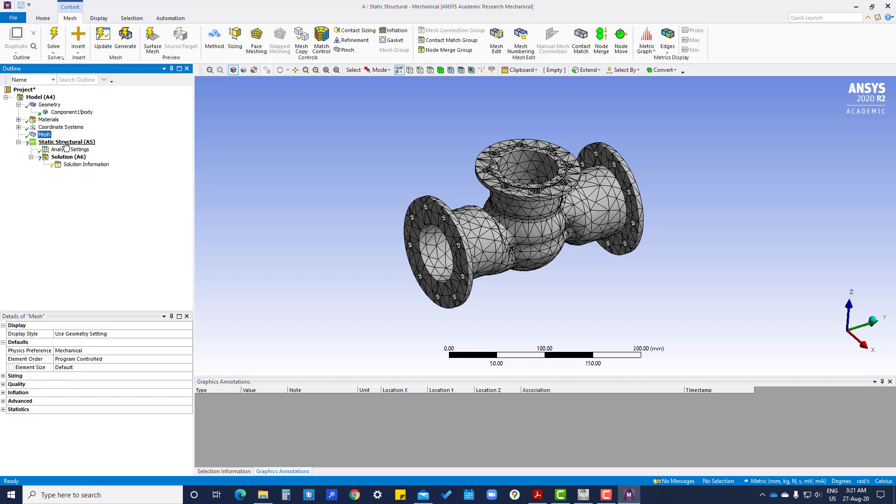
Step: Add a Fixed Support on the two flange end faces
right_click(67, 142)
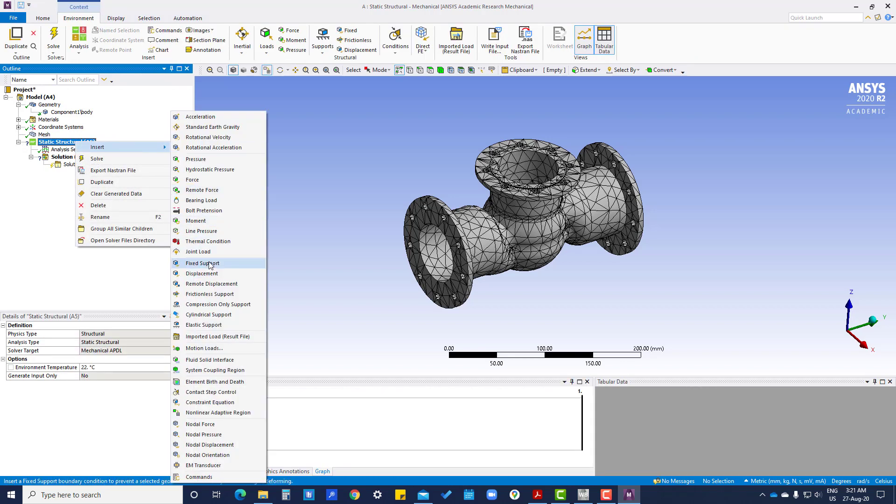
click(202, 264)
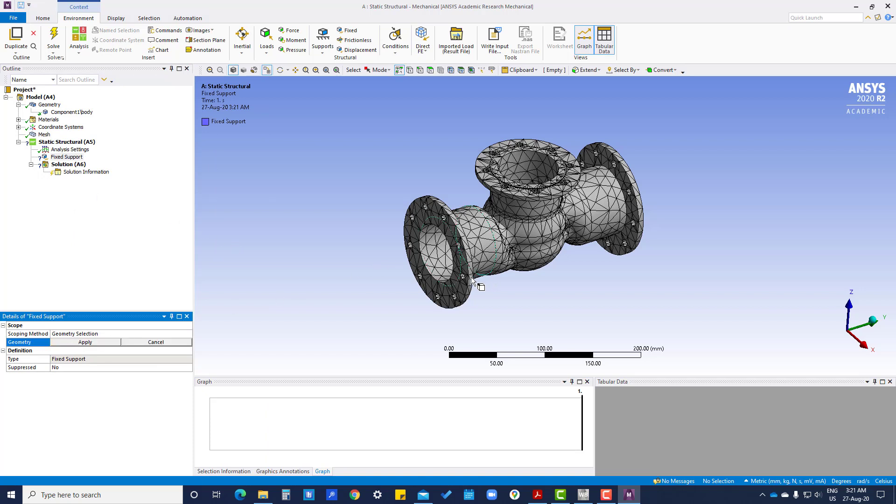
click(437, 240)
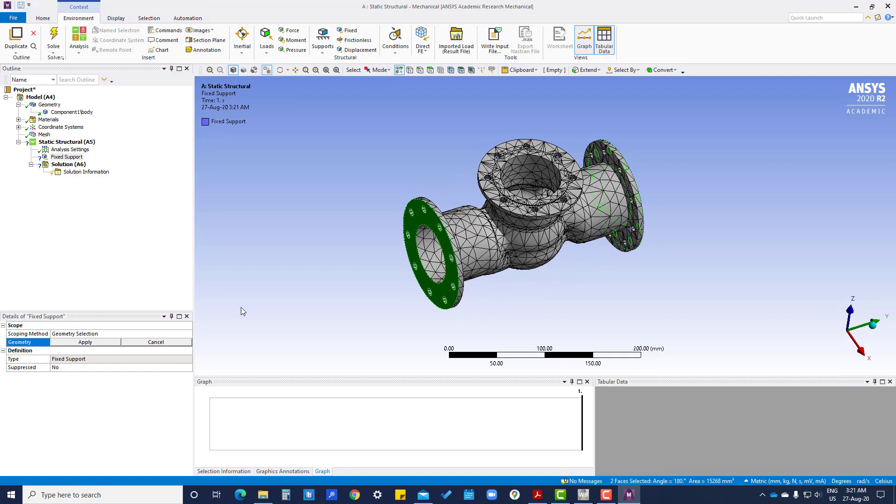
click(85, 342)
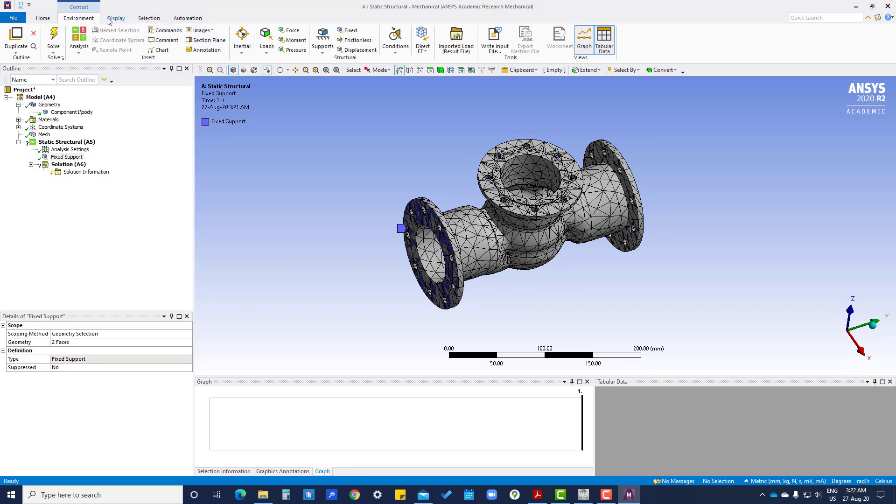
Step: Select both bore faces and extend to limits to pick all 48 inner faces
click(116, 18)
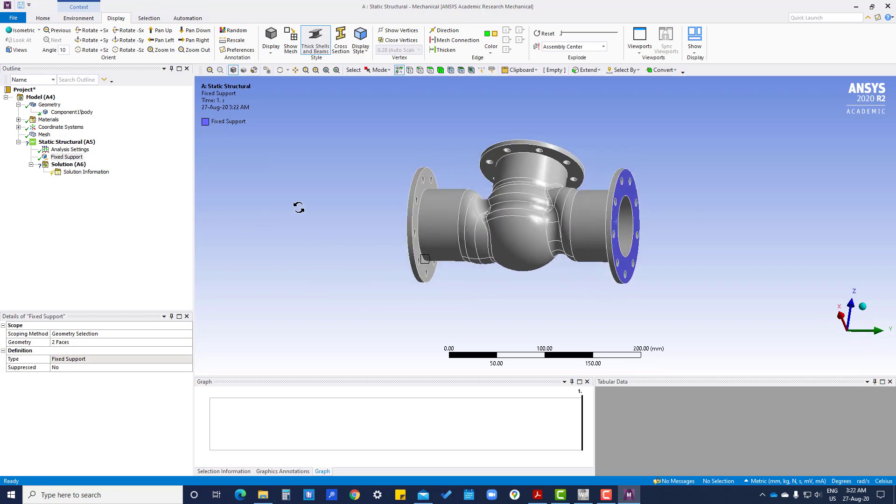
drag(492, 205, 372, 237)
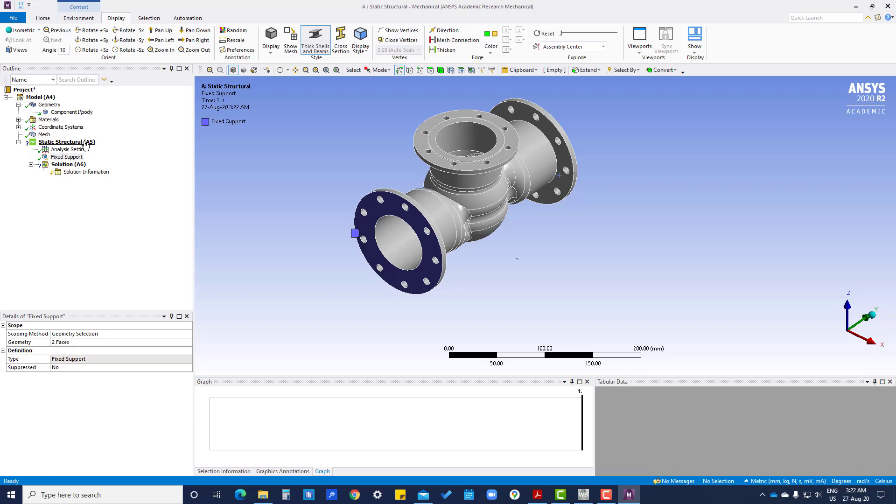
right_click(62, 142)
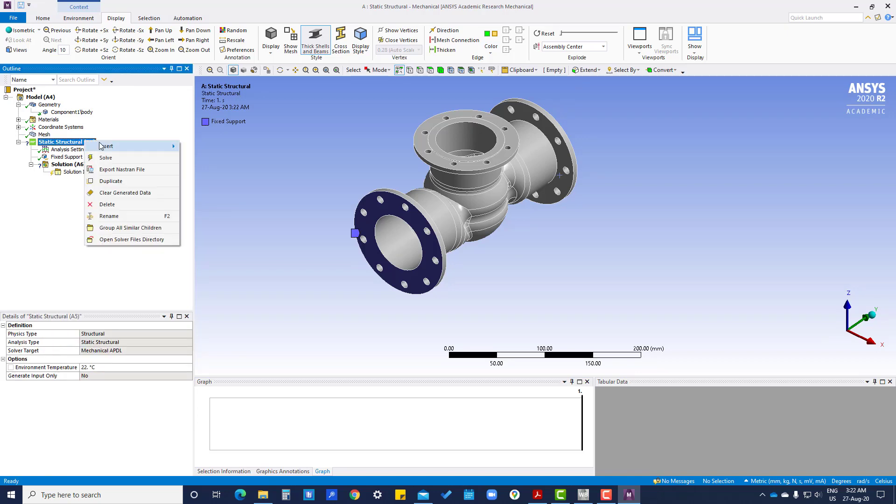
click(406, 256)
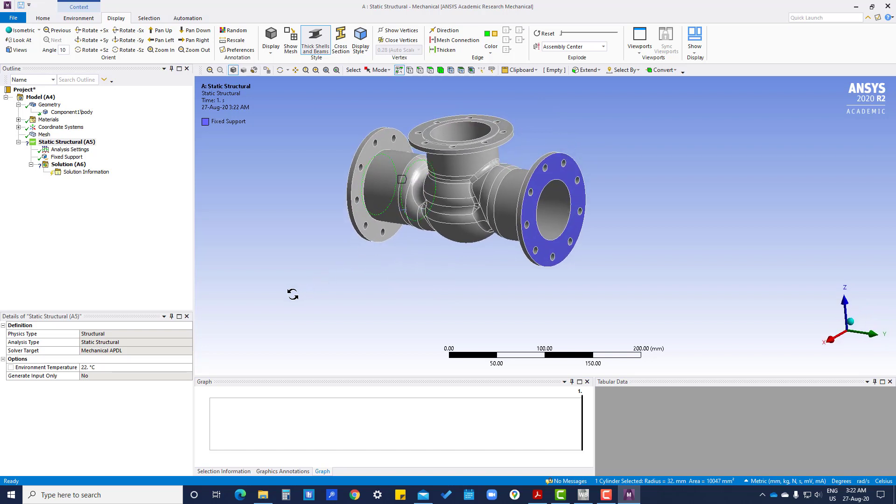
click(555, 208)
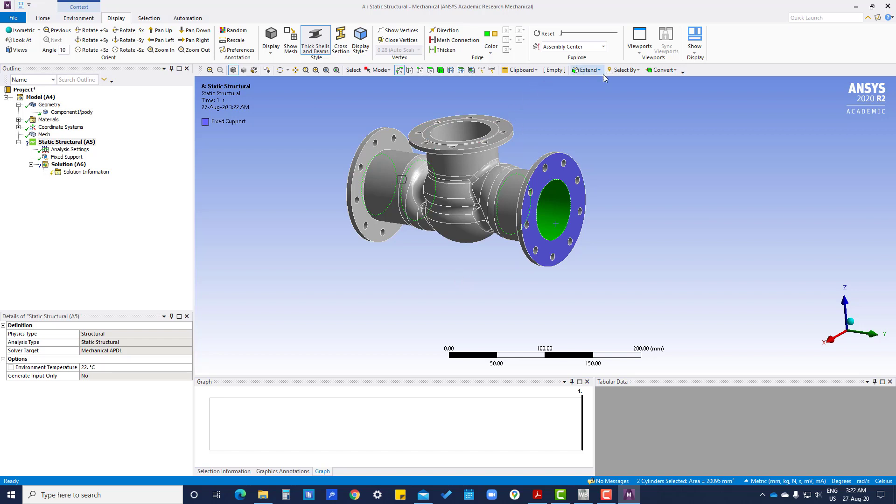
click(587, 70)
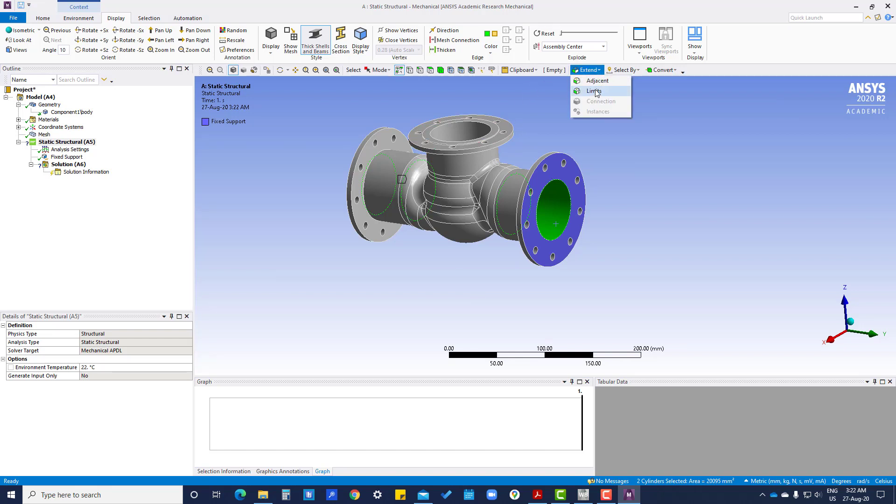
click(593, 90)
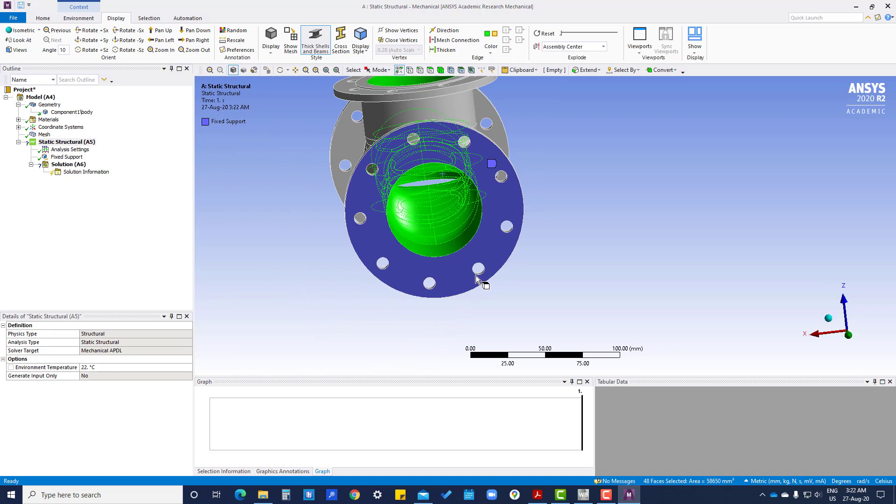
drag(480, 281, 514, 240)
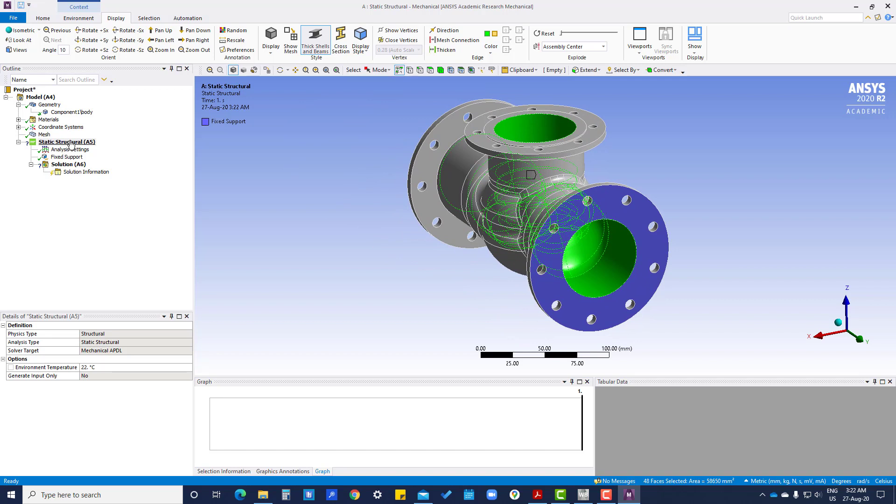
Step: Insert a 3 MPa Pressure load on the 48 selected inner faces
right_click(67, 142)
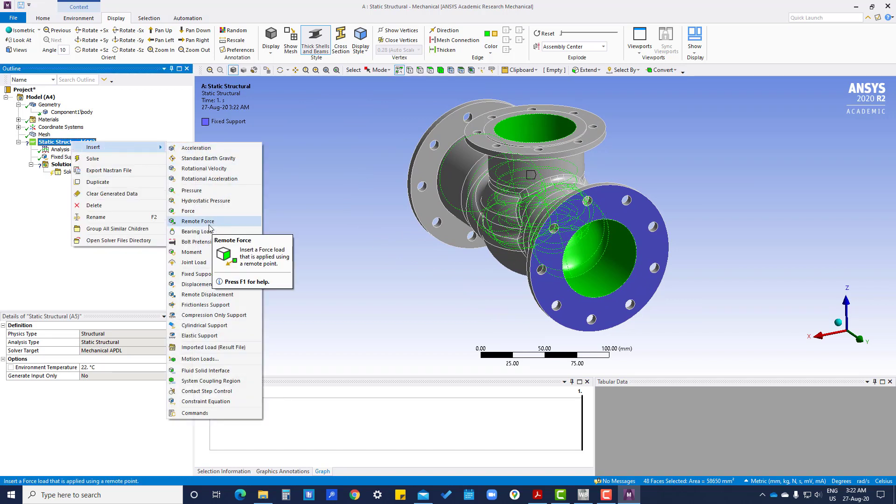
click(191, 190)
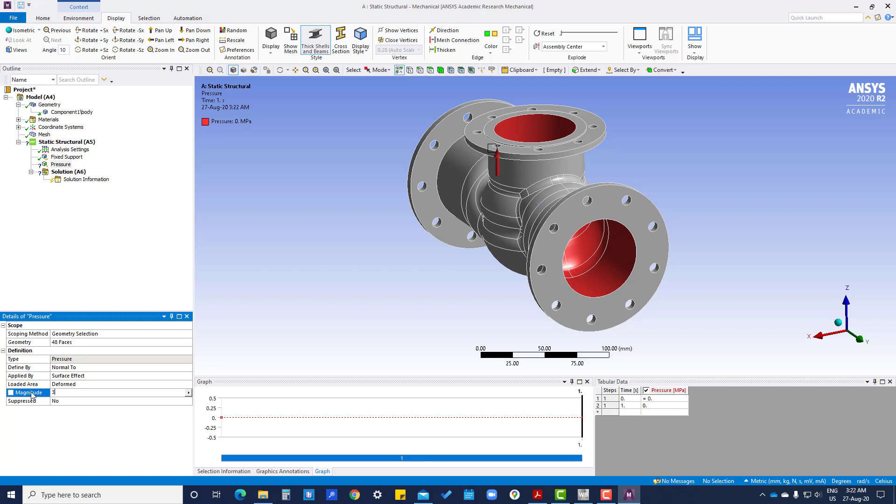
text(3)
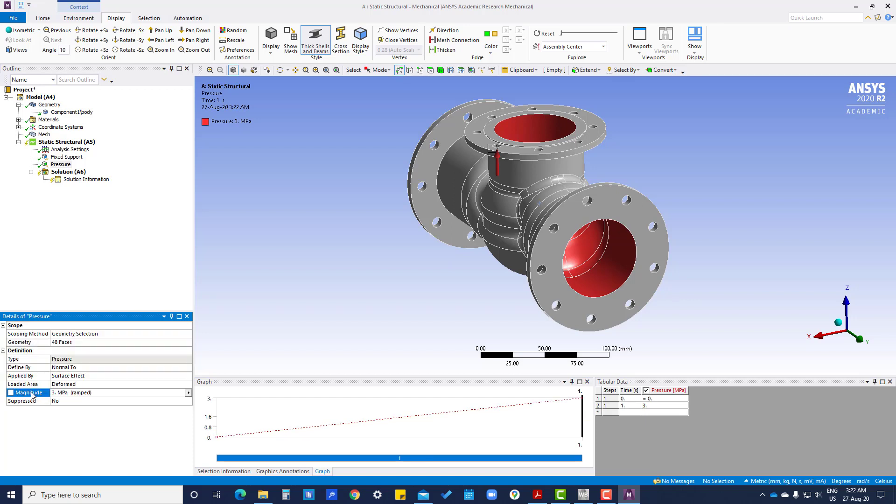
mouse_move(355, 254)
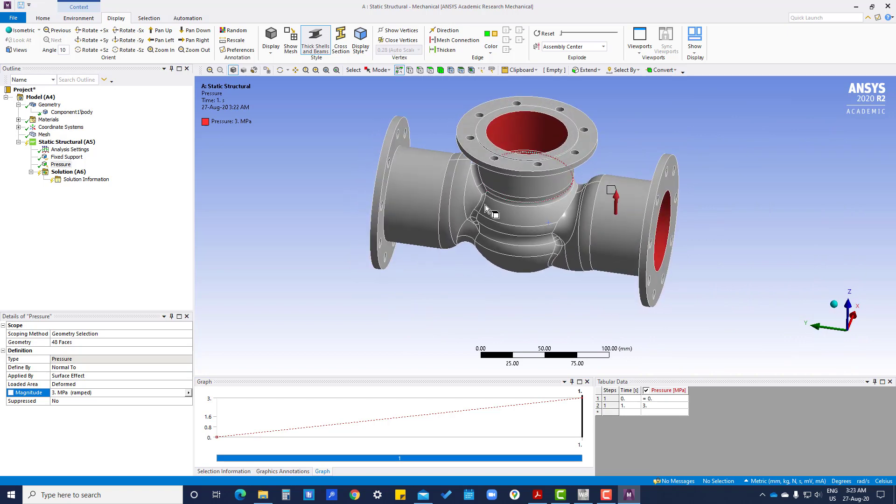
Step: Add a 9600 N force on the top flange face and show all loads of the static analysis
right_click(59, 142)
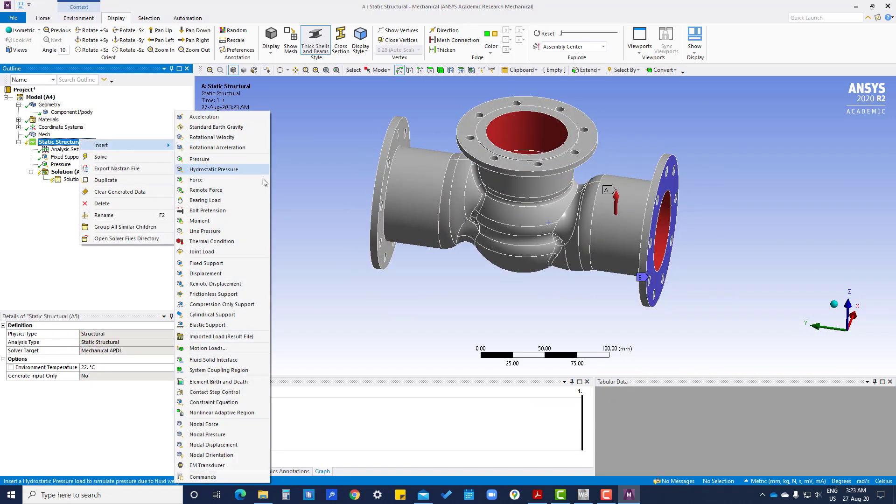
click(195, 179)
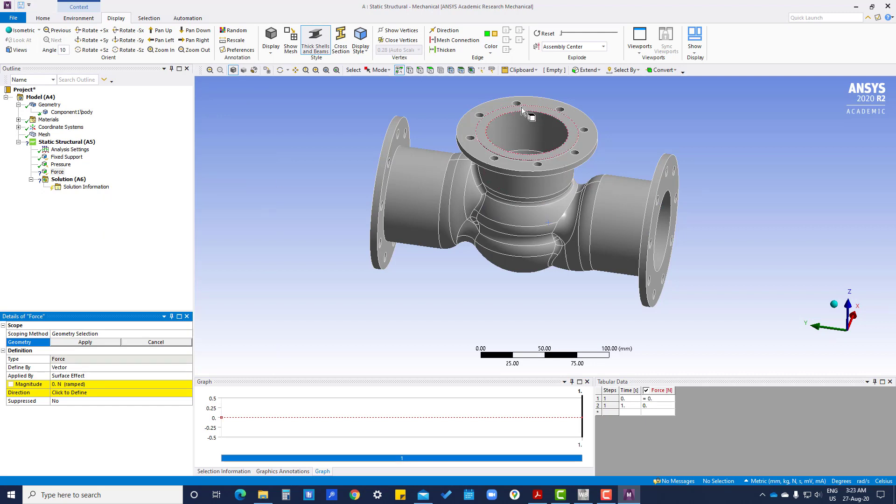
click(520, 114)
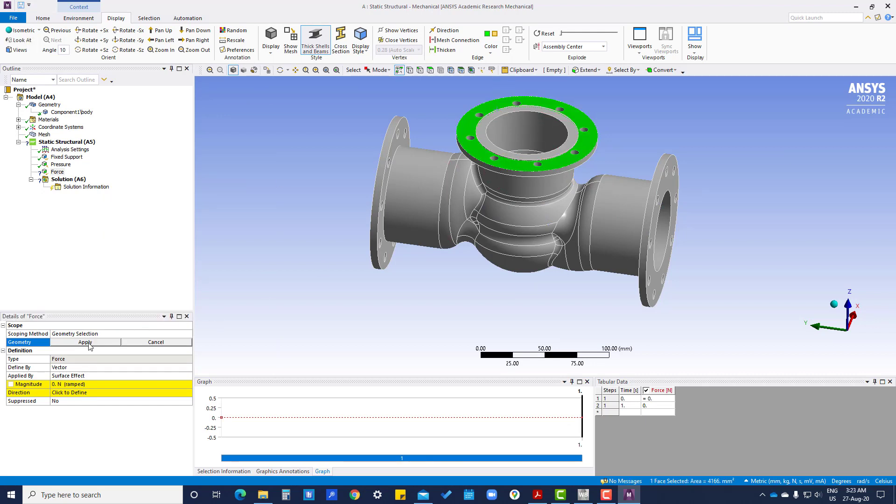
click(85, 342)
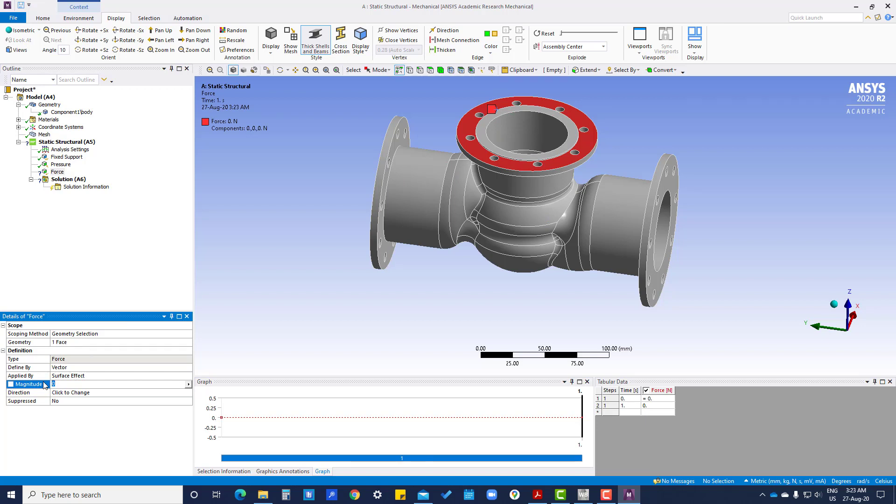
text(9600. N  (ramped)
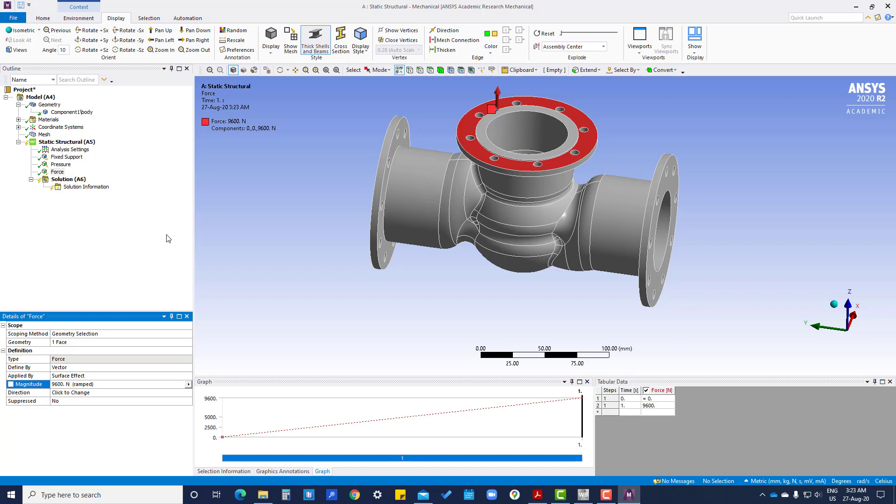
click(57, 172)
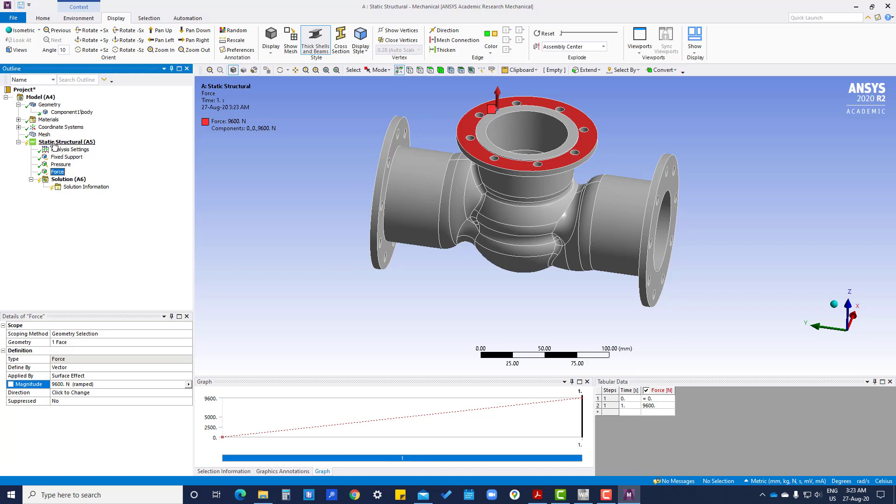
click(68, 141)
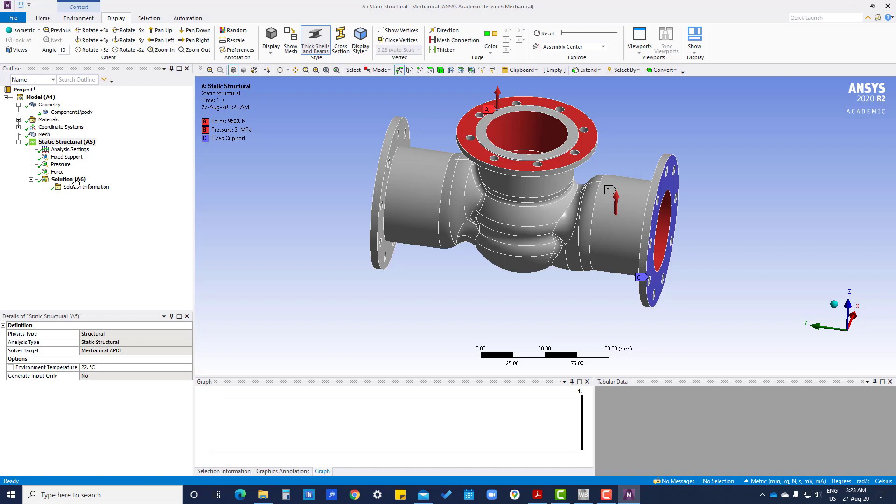
Step: Insert Equivalent (von Mises) Stress and Total Deformation results, solve, and view the stress contour peaking at 70.877 MPa
right_click(62, 179)
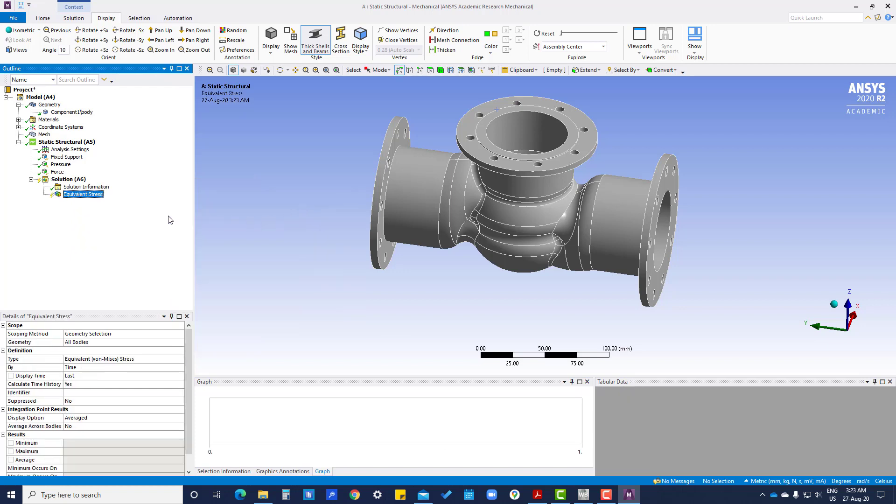
right_click(68, 180)
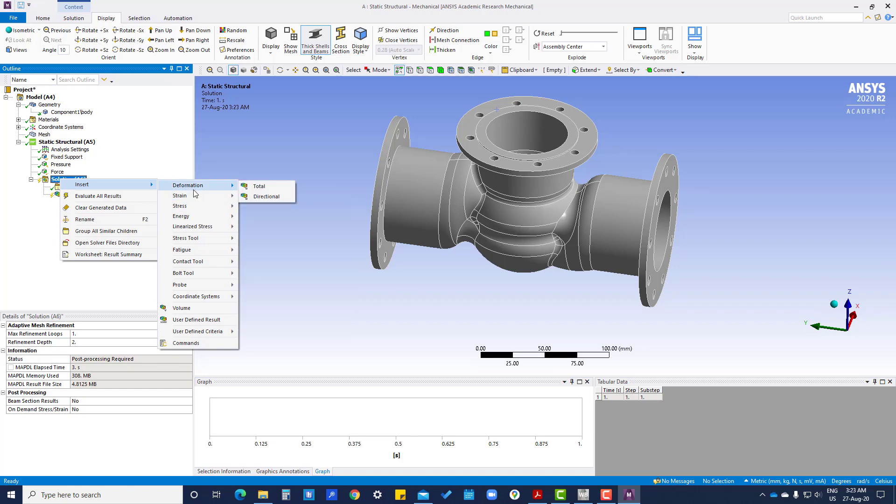
click(259, 186)
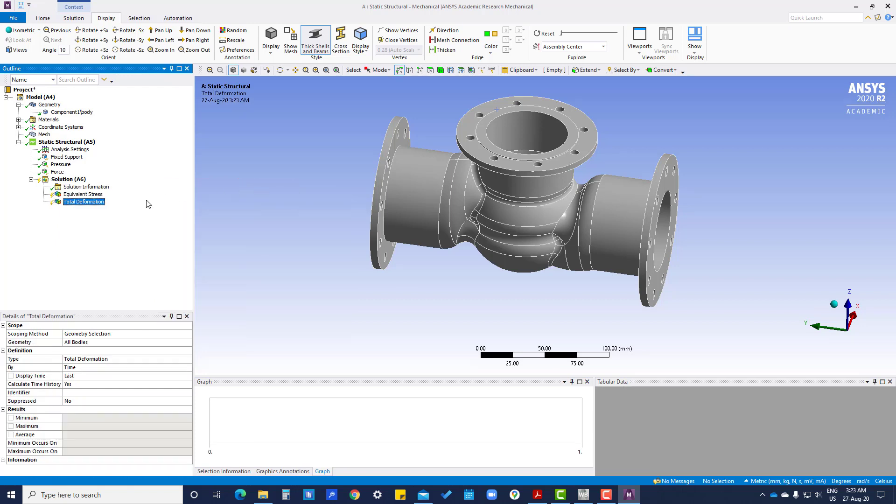
right_click(69, 179)
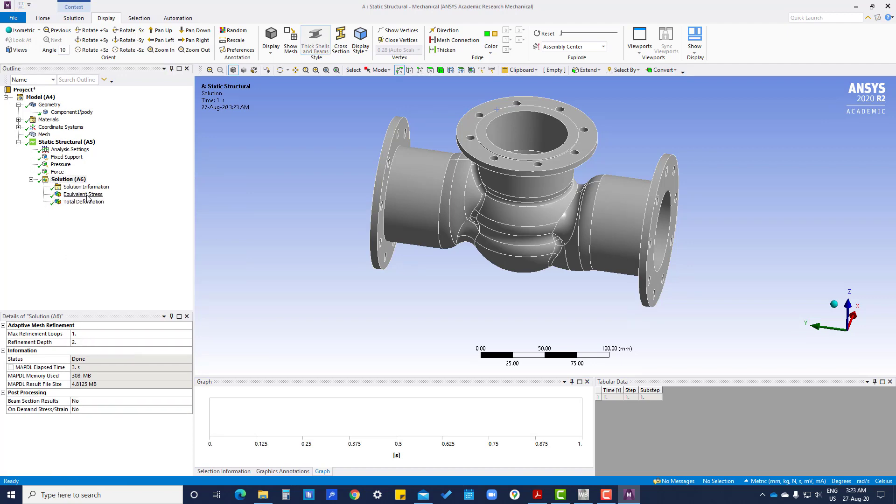
click(84, 195)
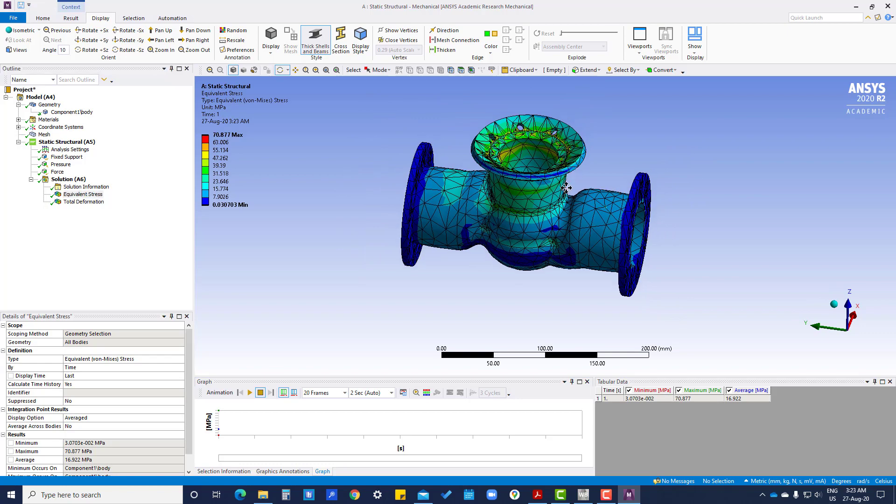
Step: Orbit the valve and display the deformed stress contour at true scale
drag(568, 189, 552, 258)
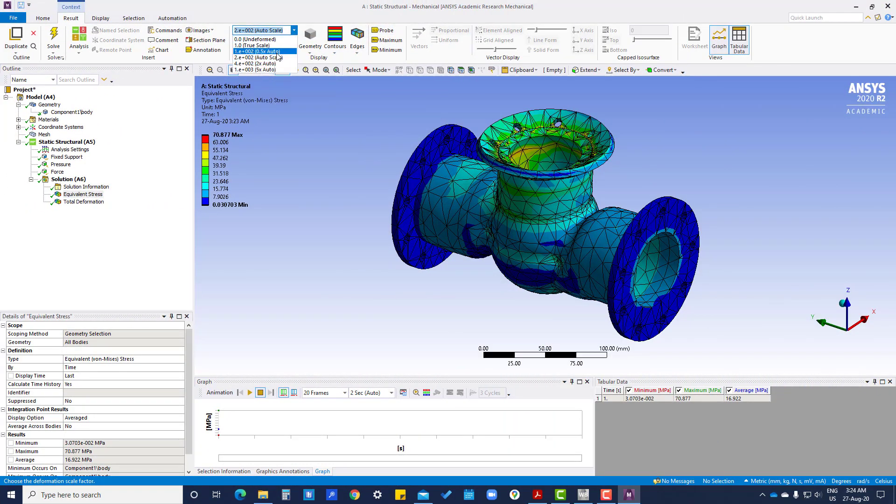
click(256, 45)
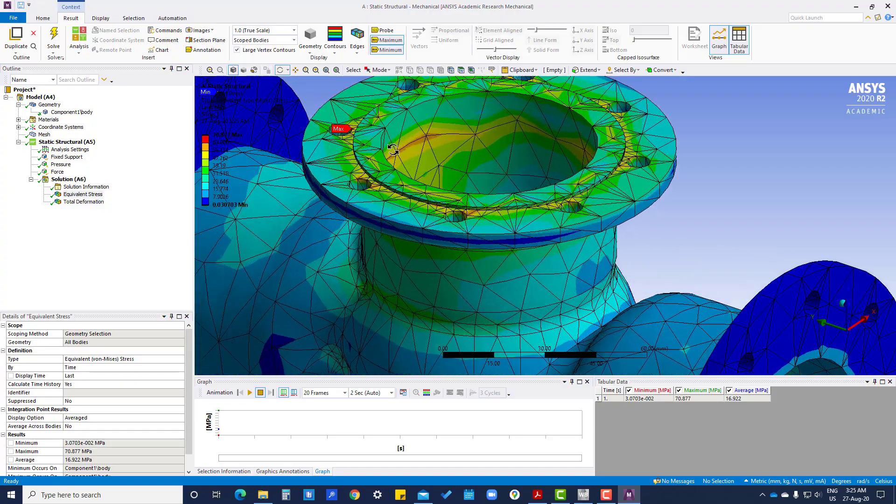
drag(394, 149, 360, 172)
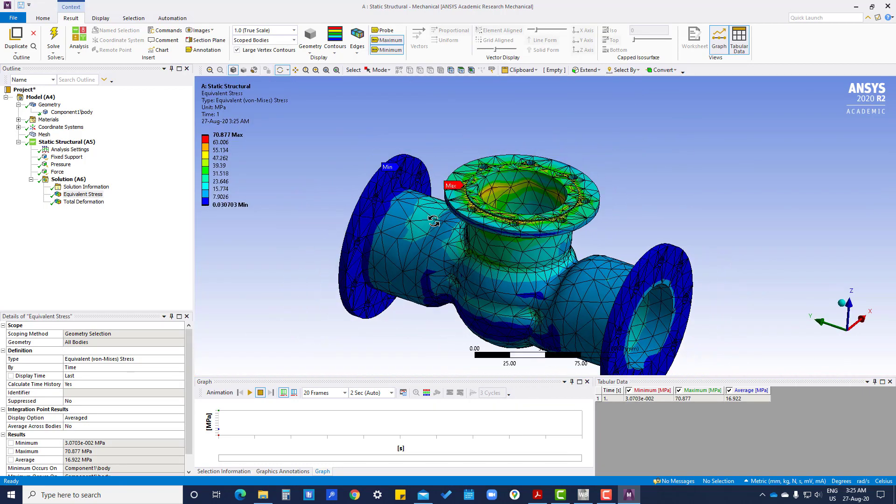
Step: Exaggerate the deformation at 0.5x auto scale, inspect it, and bring up the tutorial guide
click(262, 30)
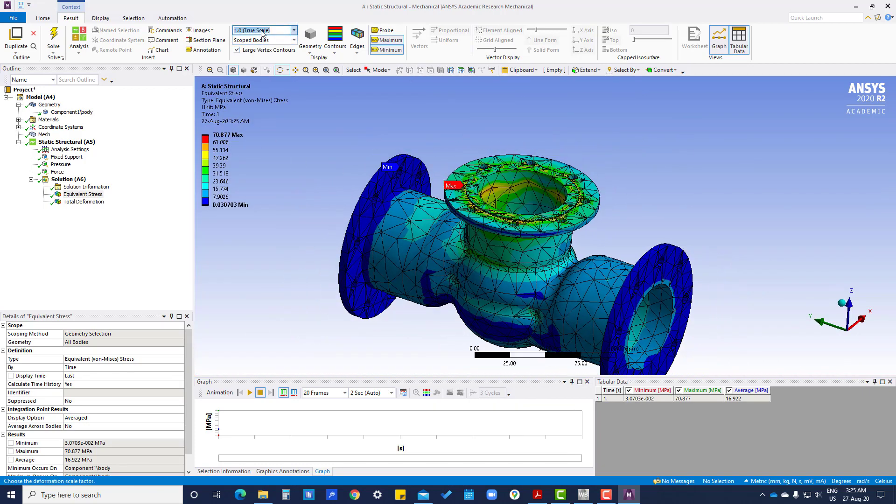
click(293, 30)
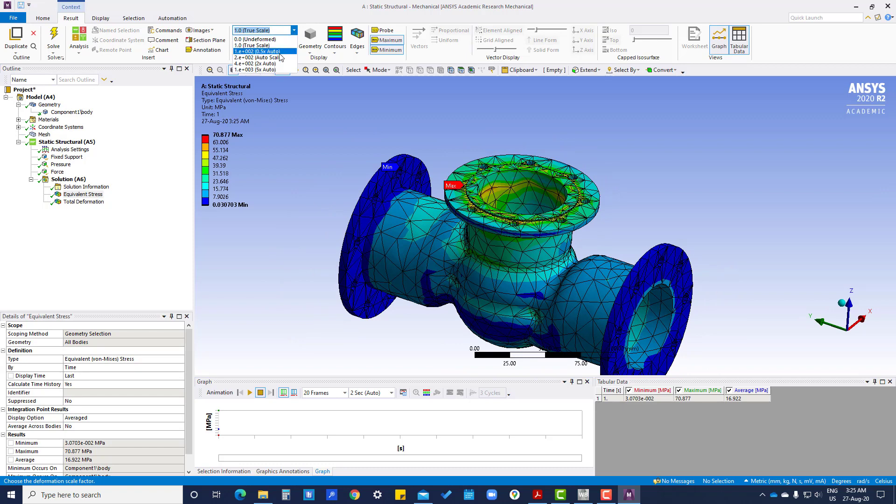
click(257, 50)
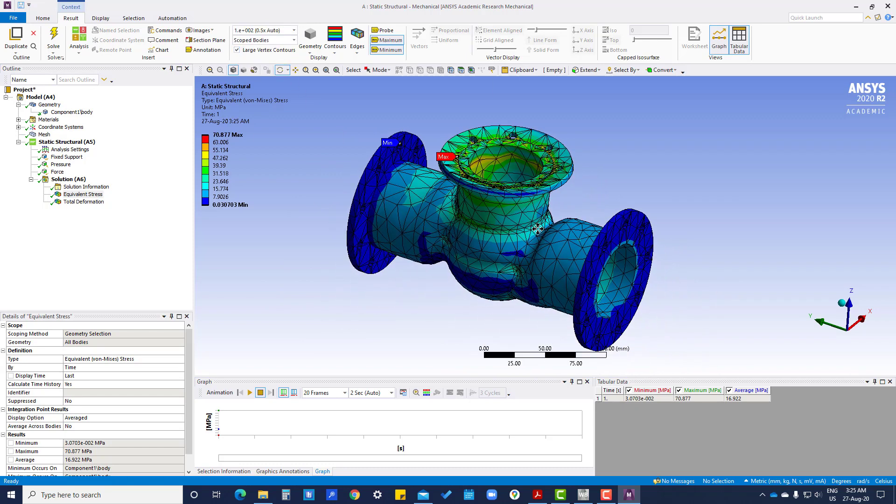
drag(515, 229, 498, 212)
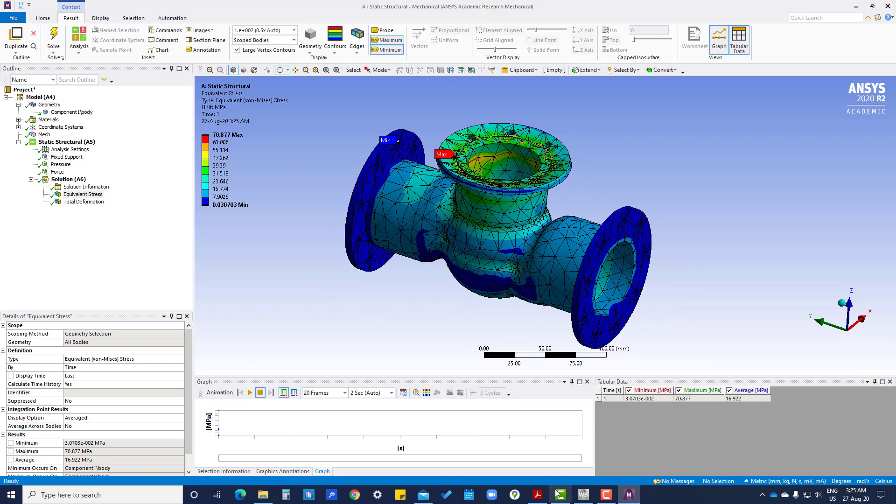
click(536, 495)
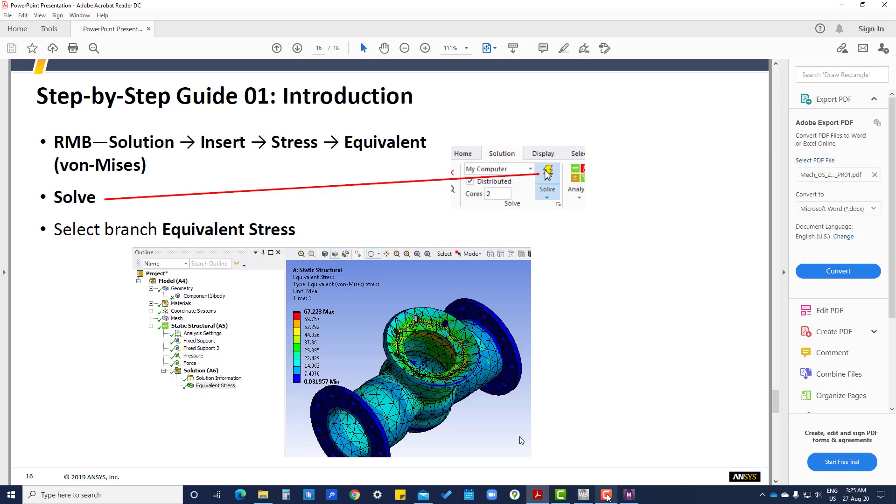
Step: Review guide slide 16 on solving and equivalent stress, then return to the Mechanical stress results
click(626, 495)
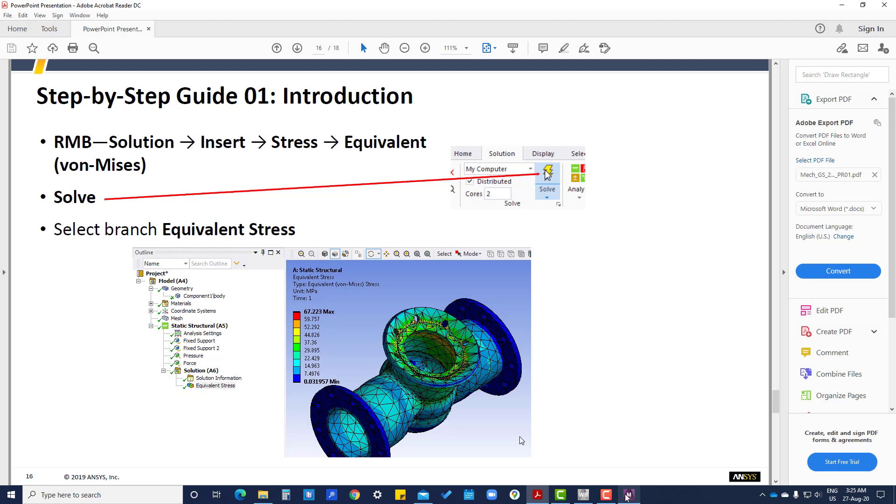
click(627, 495)
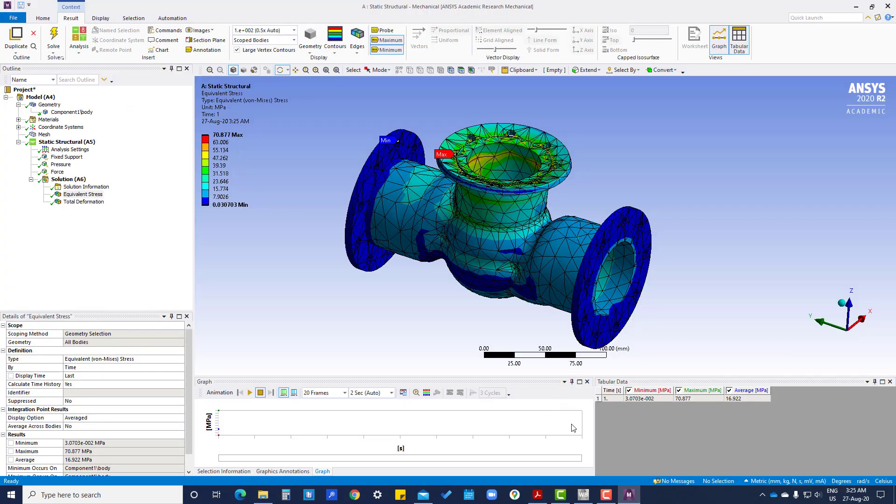